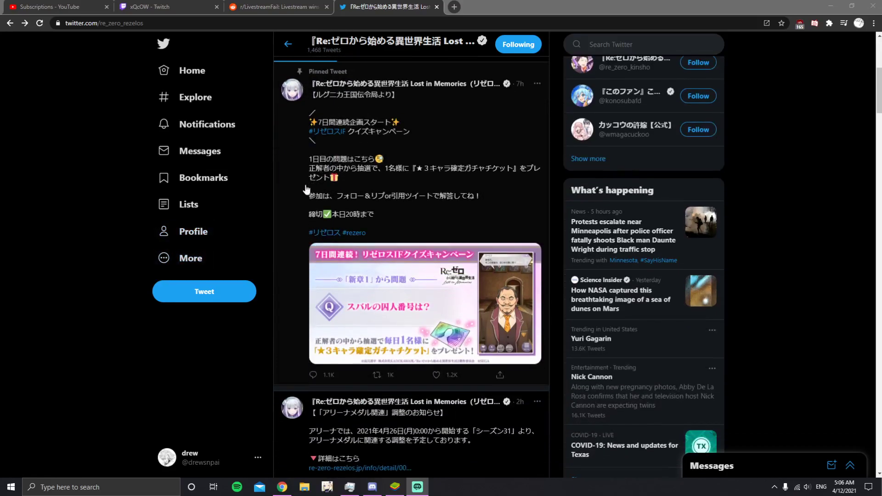
Step: Scroll the Re:Zero timeline and reach the Emilia wallpaper gacha announcement tweet
{"action": "scroll", "scroll_direction": "down", "scroll_amount": 3}
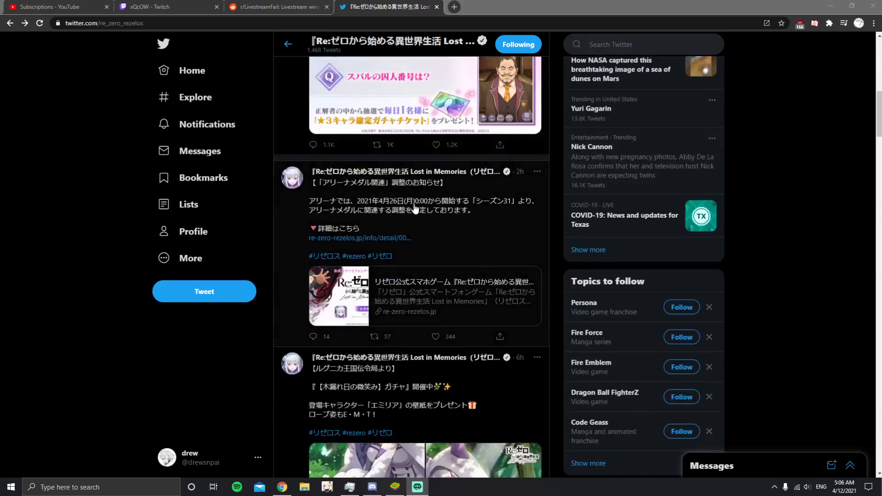
{"action": "scroll", "scroll_direction": "down", "scroll_amount": 3}
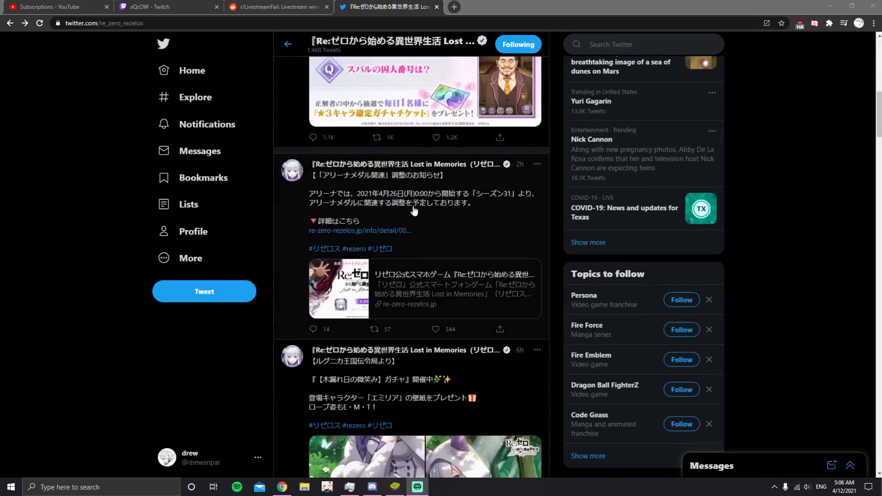
{"action": "scroll", "scroll_direction": "down", "scroll_amount": 3}
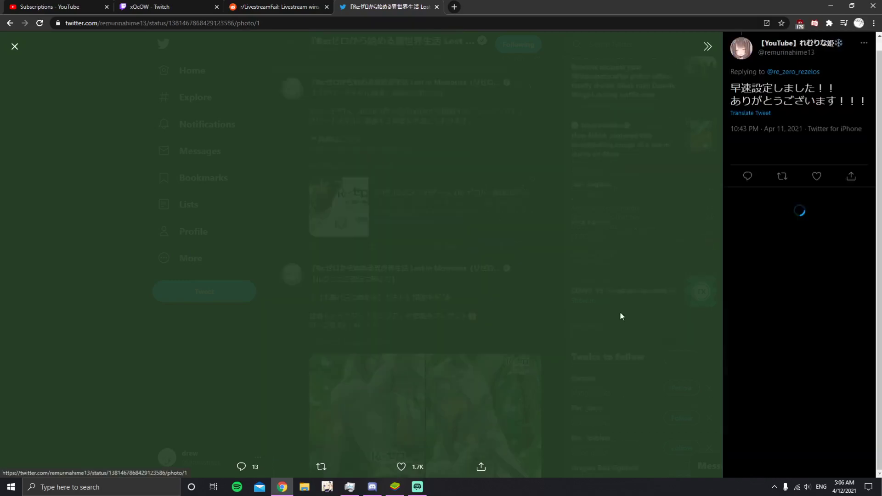
{"action": "left_click", "coordinate": [15, 46]}
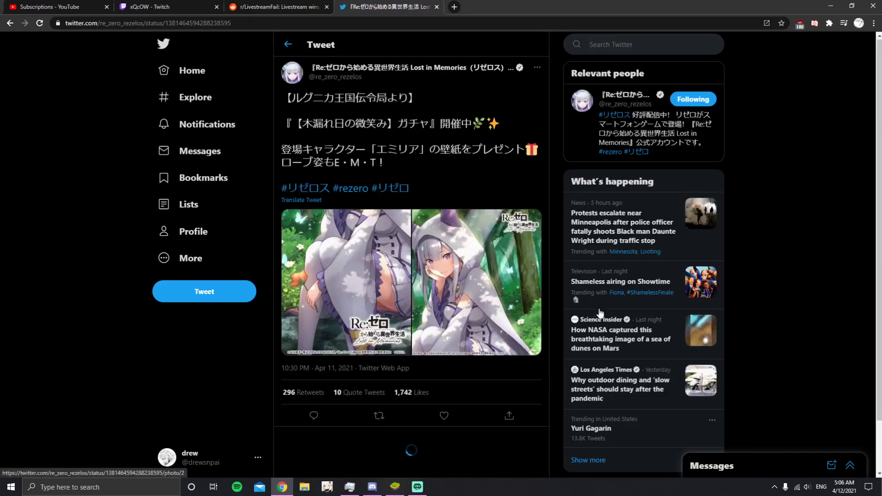
Step: View the Emilia wallpaper image and a reply's screenshot full size, then return to the timeline
{"action": "left_click", "coordinate": [346, 281]}
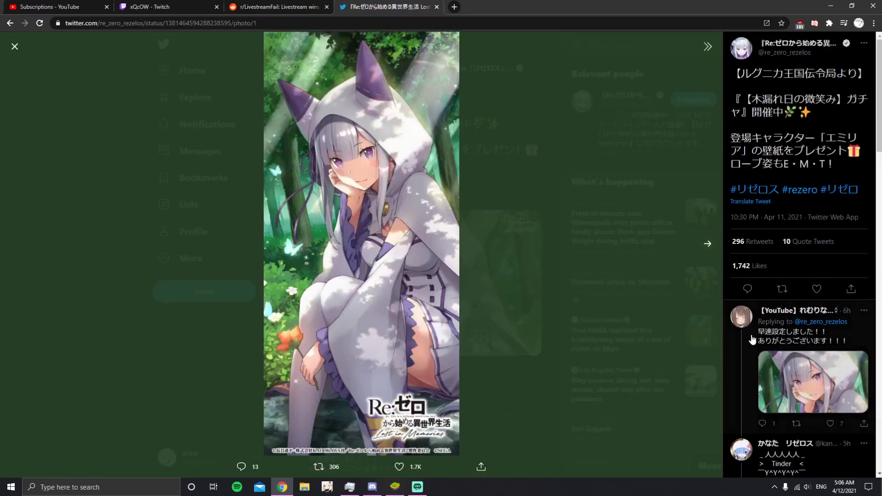
{"action": "left_click", "coordinate": [812, 380]}
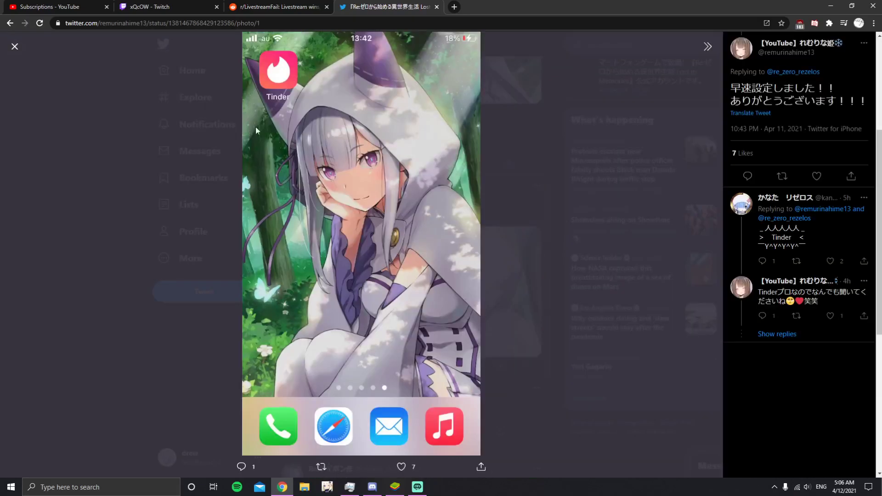
{"action": "left_click", "coordinate": [14, 46]}
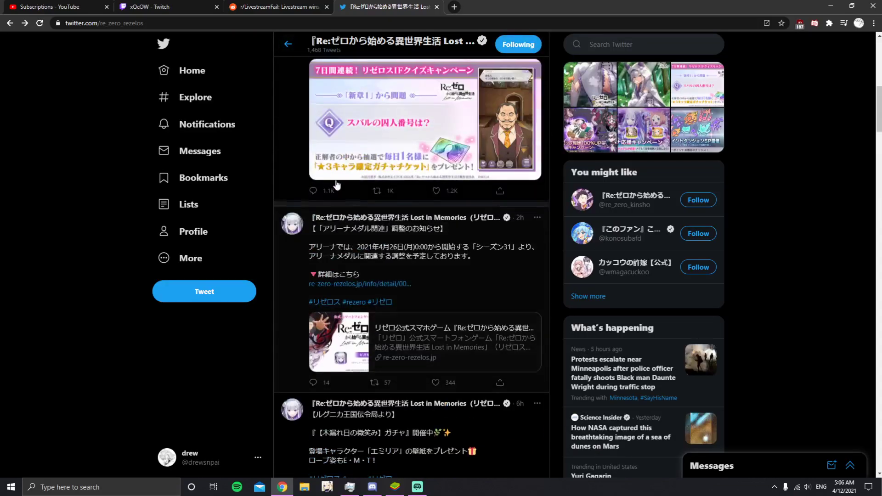
{"action": "mouse_move", "coordinate": [419, 305]}
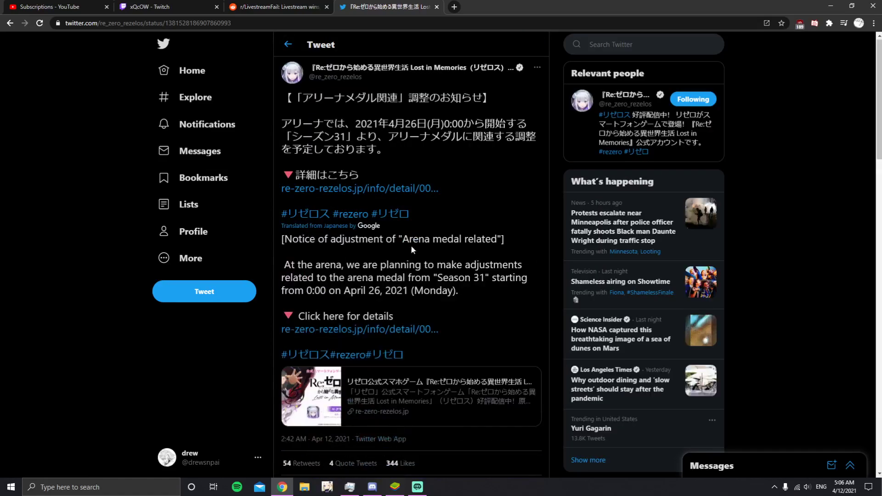
Step: Highlight wording in the arena medal adjustment notice tweet's English translation
{"action": "left_click_drag", "start_coordinate": [404, 239], "coordinate": [504, 239]}
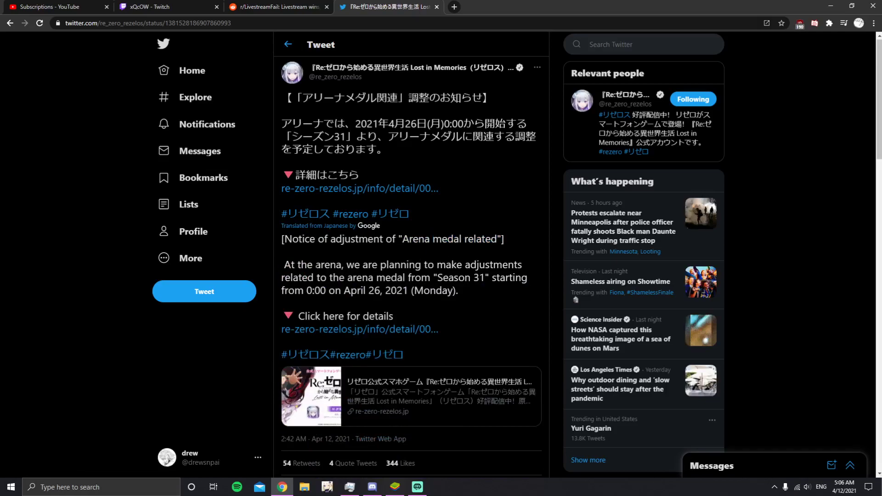
{"action": "left_click_drag", "start_coordinate": [297, 264], "coordinate": [433, 265]}
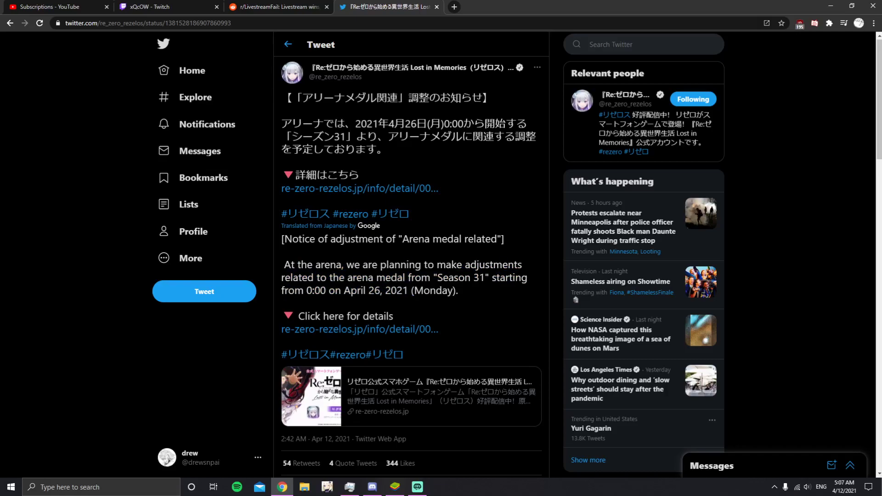
Step: Open the full arena medal notice on re-zero-rezelos.jp and highlight the Arena Medal Exchange wording
{"action": "left_click", "coordinate": [359, 188]}
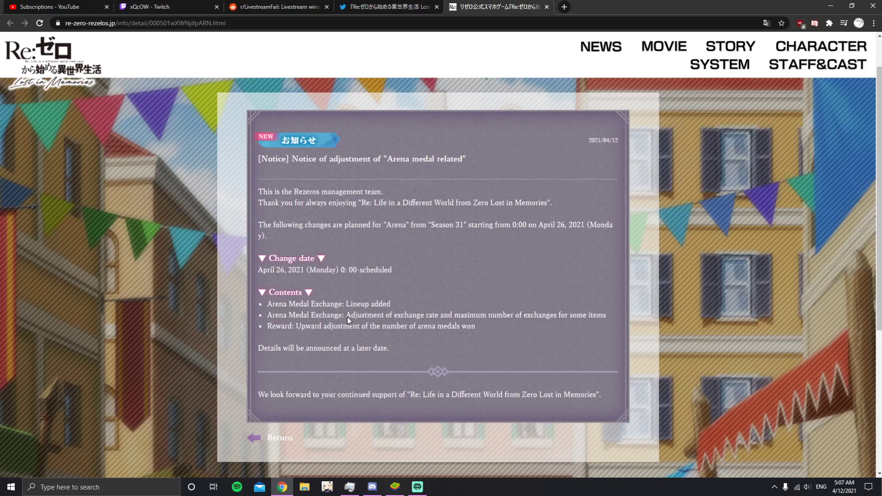
{"action": "left_click_drag", "start_coordinate": [346, 315], "coordinate": [509, 315]}
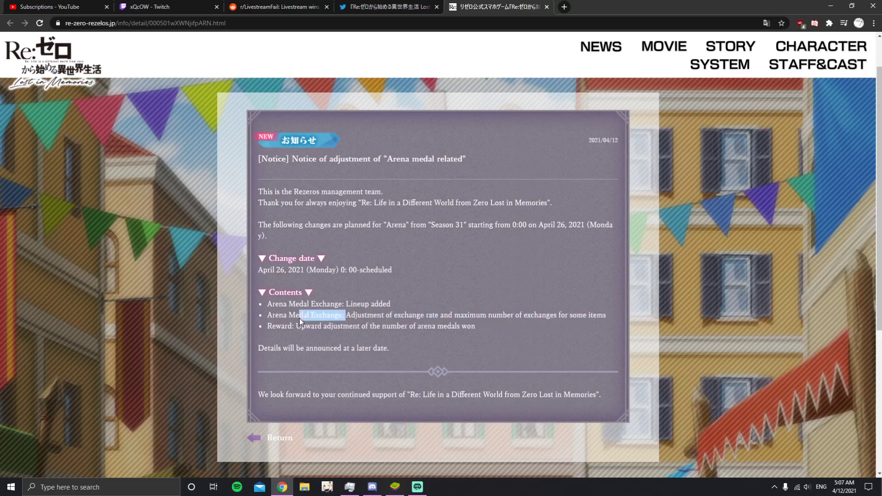
{"action": "left_click_drag", "start_coordinate": [347, 315], "coordinate": [602, 315]}
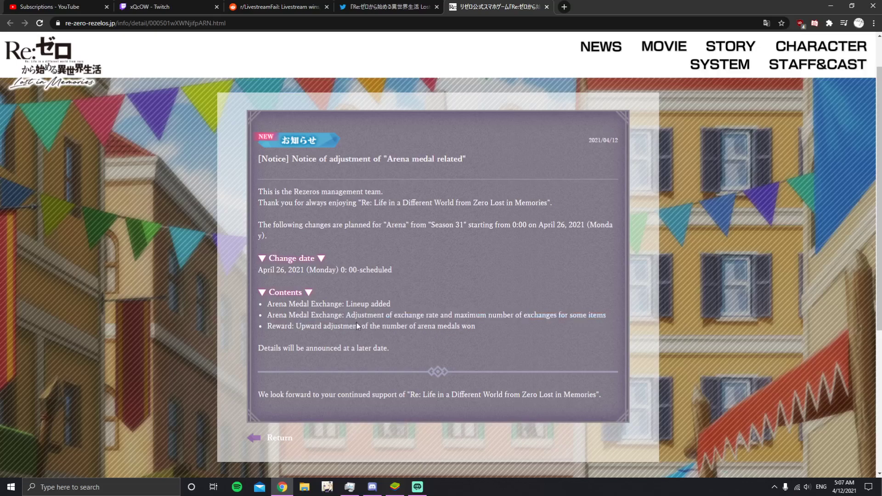
{"action": "mouse_move", "coordinate": [347, 317]}
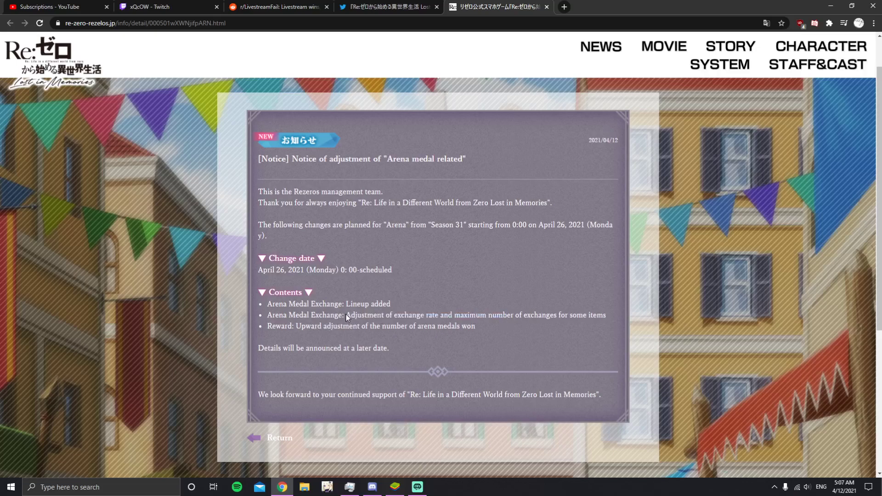
{"action": "mouse_move", "coordinate": [333, 324]}
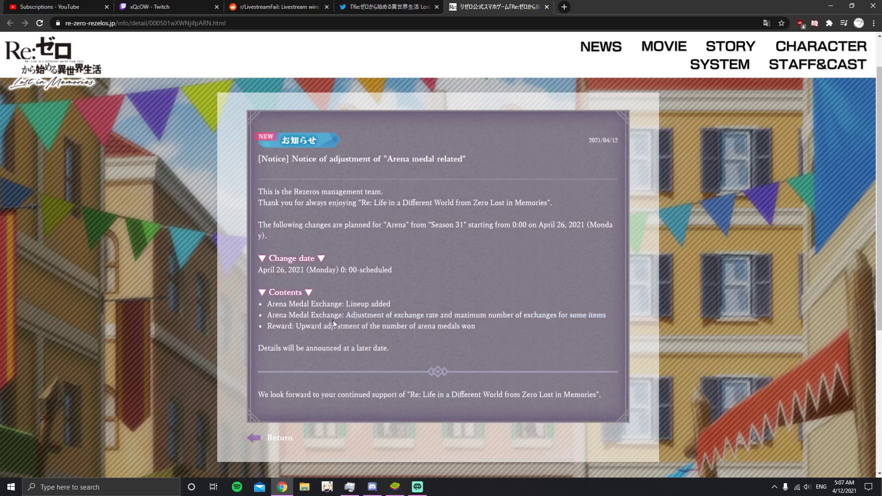
{"action": "mouse_move", "coordinate": [296, 333]}
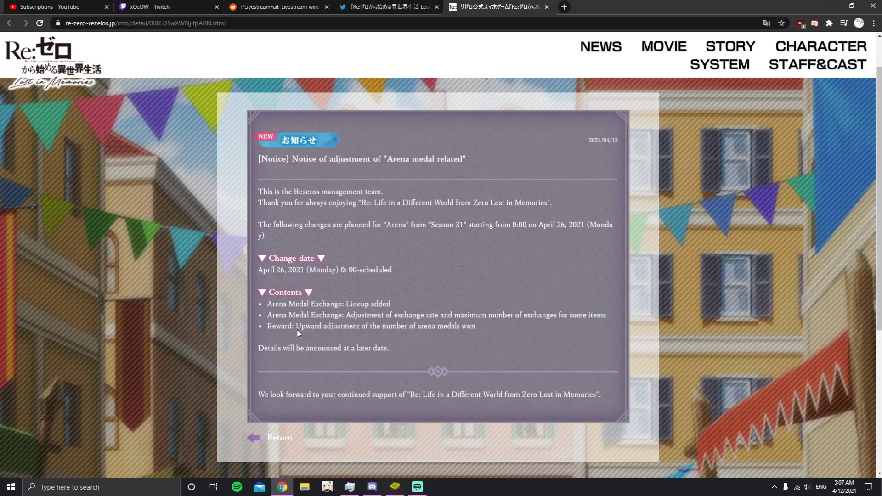
Step: Highlight the notice's line about the upward adjustment of medals won in Season 31
{"action": "left_click_drag", "start_coordinate": [298, 326], "coordinate": [388, 326]}
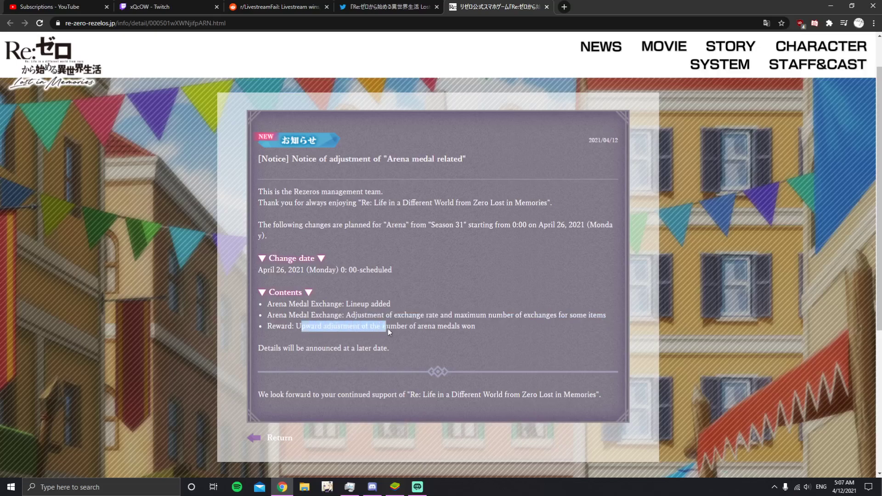
{"action": "left_click", "coordinate": [304, 329]}
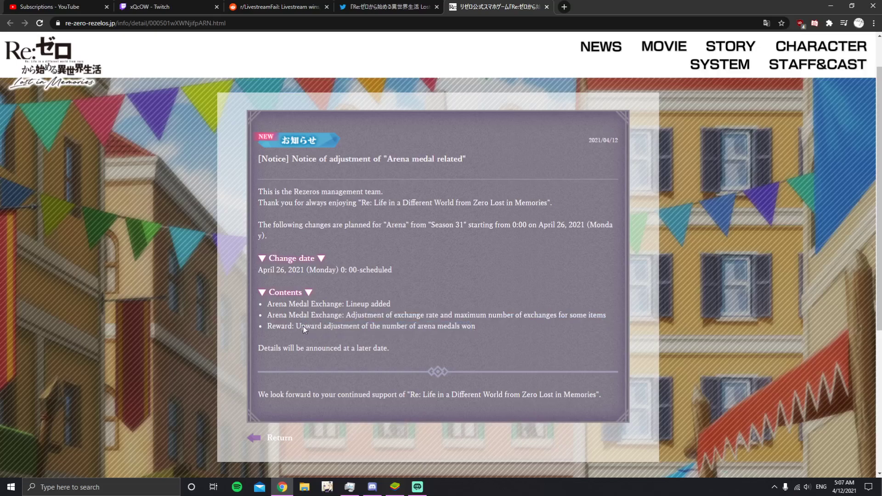
{"action": "left_click_drag", "start_coordinate": [297, 326], "coordinate": [474, 326]}
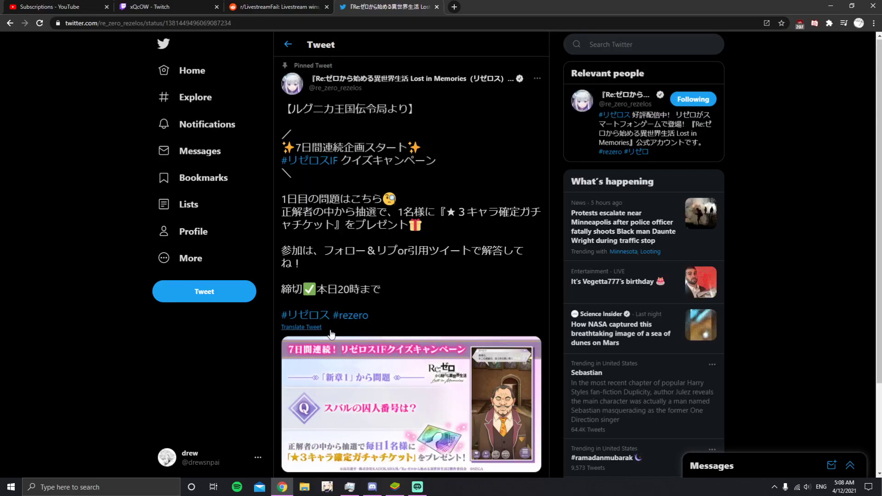
Step: Translate the quiz campaign tweet into English and highlight its 7 consecutive days phrasing
{"action": "left_click", "coordinate": [302, 327]}
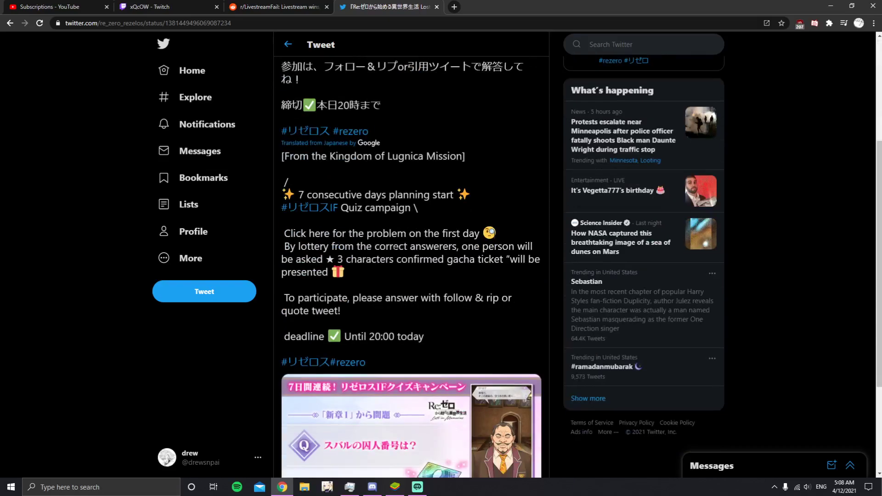
{"action": "scroll", "scroll_direction": "down", "scroll_amount": 3}
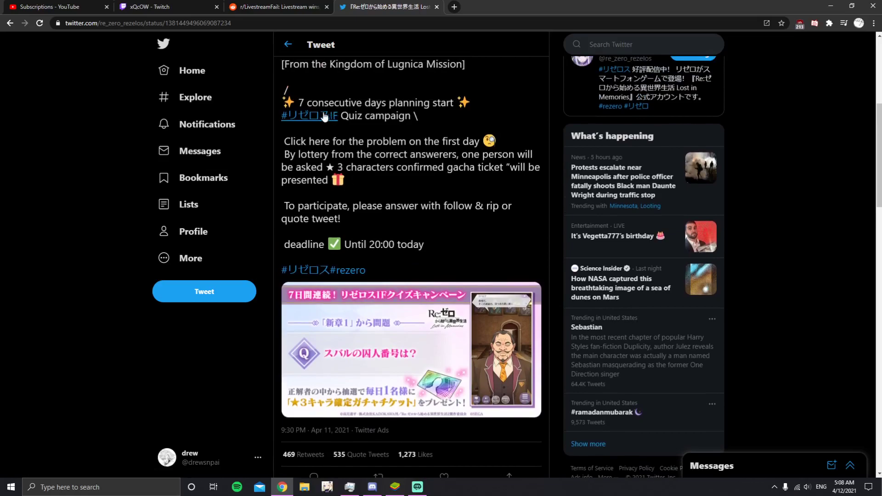
{"action": "left_click_drag", "start_coordinate": [294, 102], "coordinate": [434, 102]}
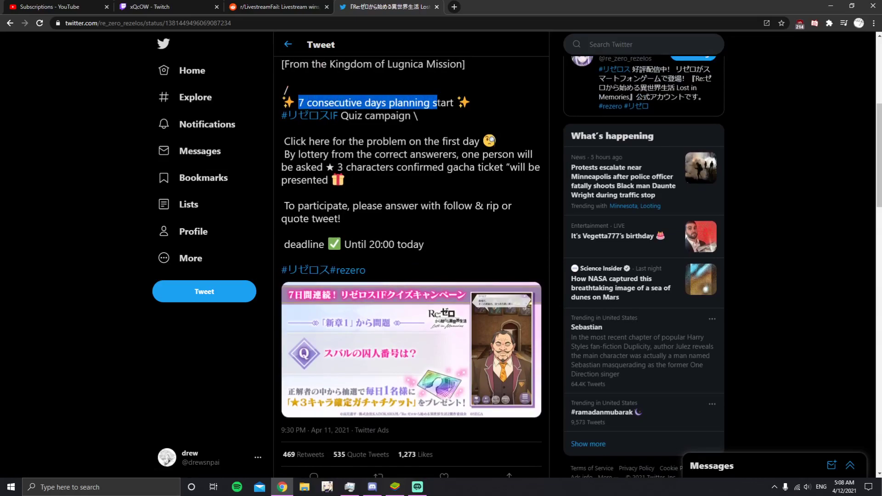
{"action": "left_click_drag", "start_coordinate": [295, 102], "coordinate": [419, 115]}
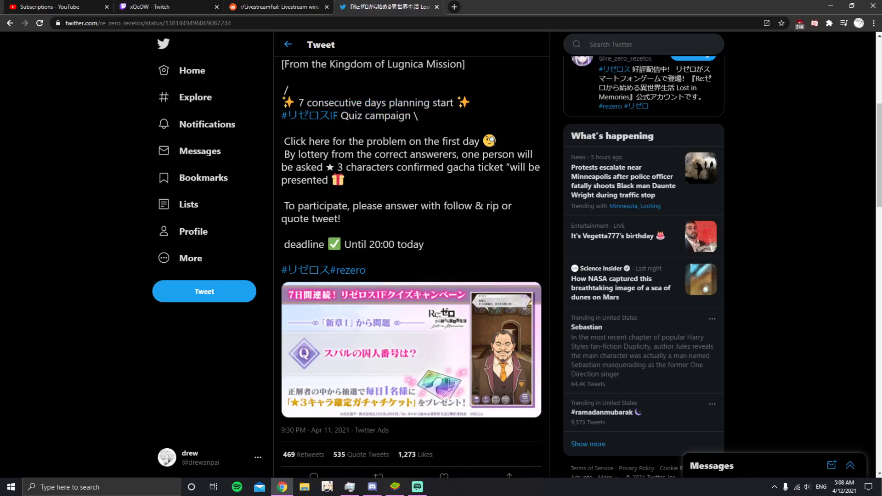
{"action": "double_click", "coordinate": [291, 141]}
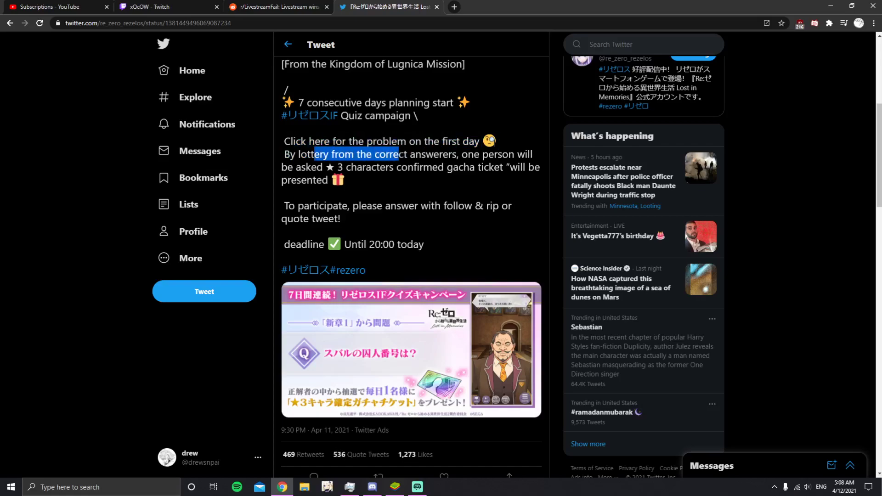
{"action": "left_click_drag", "start_coordinate": [315, 154], "coordinate": [512, 153]}
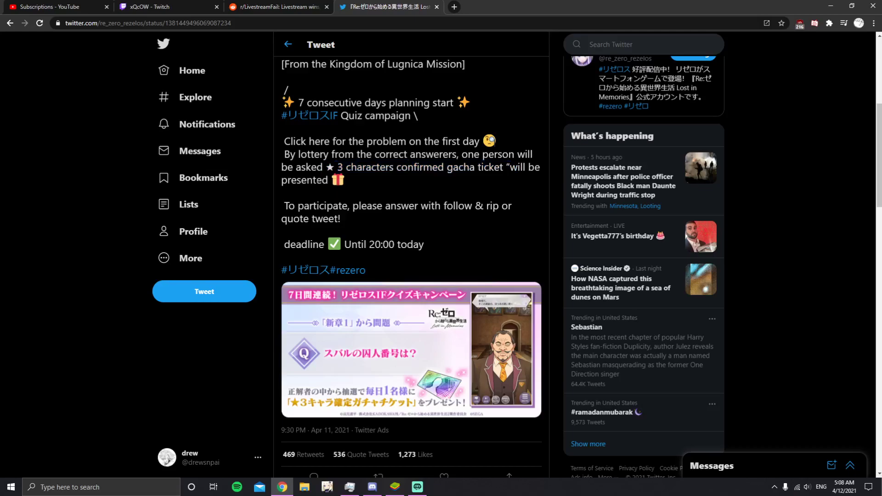
Step: Scroll through the replies to the quiz campaign tweet, including a user's answer of 459
{"action": "scroll", "scroll_direction": "down", "scroll_amount": 3}
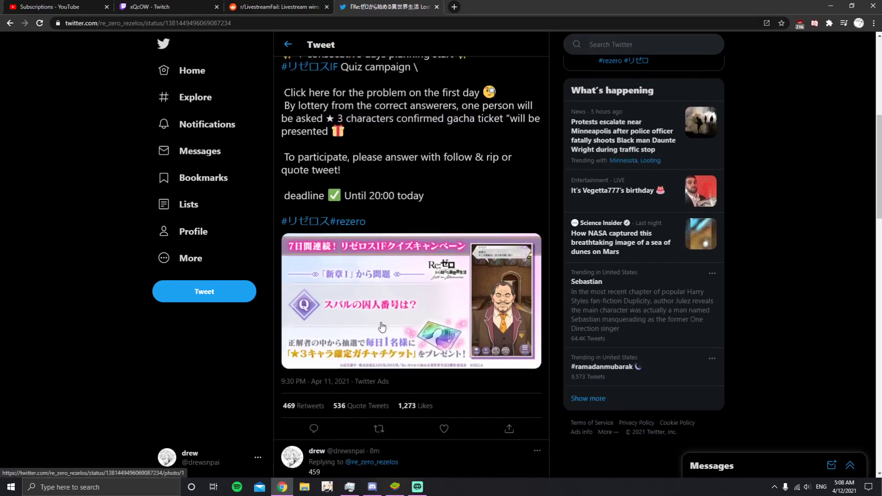
{"action": "scroll", "scroll_direction": "down", "scroll_amount": 3}
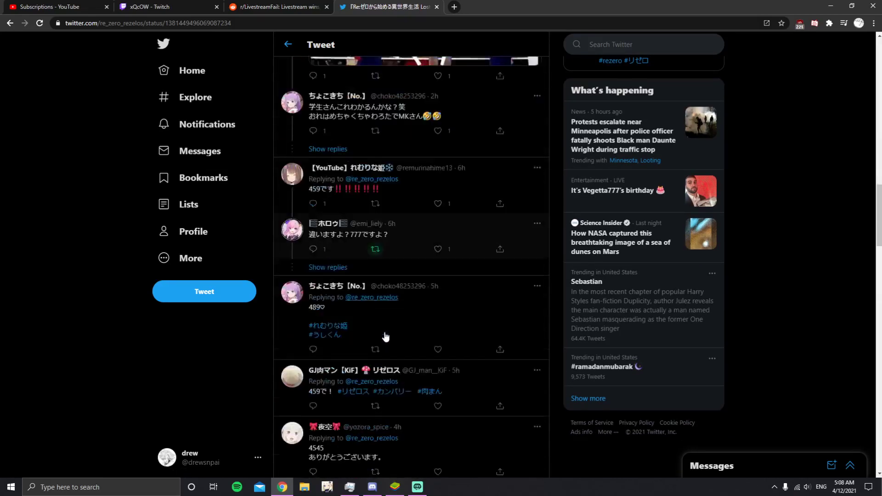
{"action": "scroll", "scroll_direction": "down", "scroll_amount": 3}
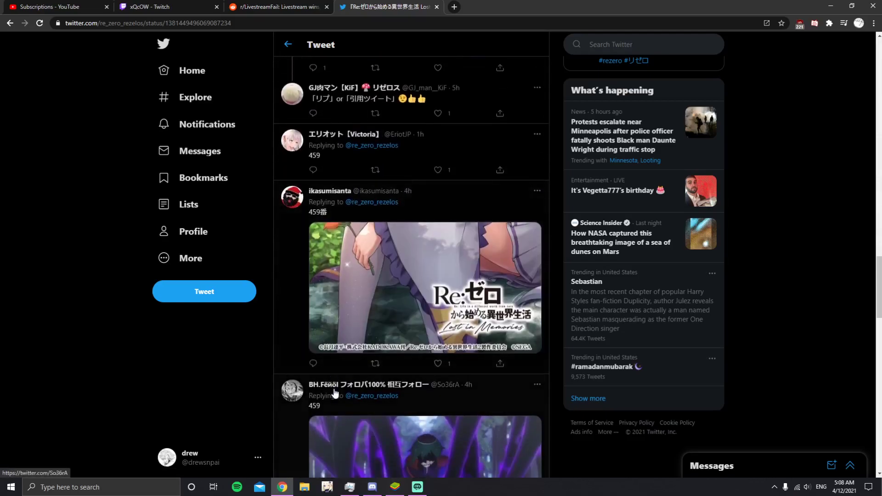
{"action": "scroll", "scroll_direction": "up", "scroll_amount": 3}
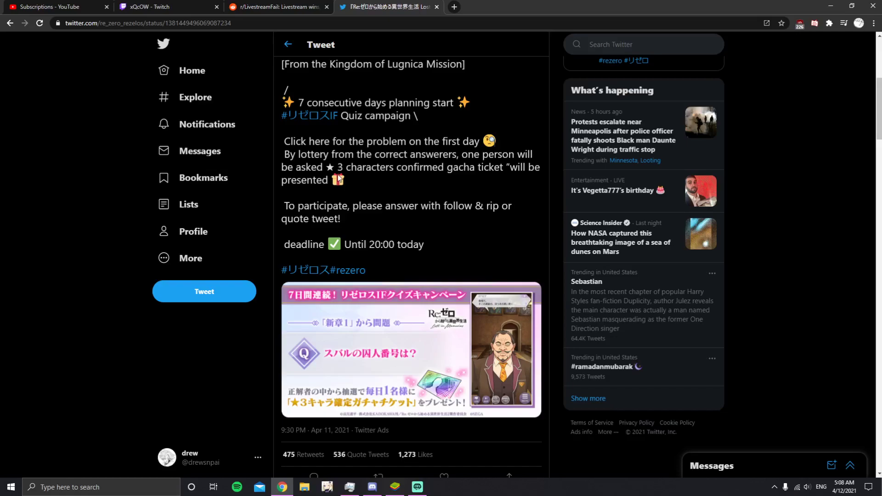
{"action": "scroll", "scroll_direction": "down", "scroll_amount": 3}
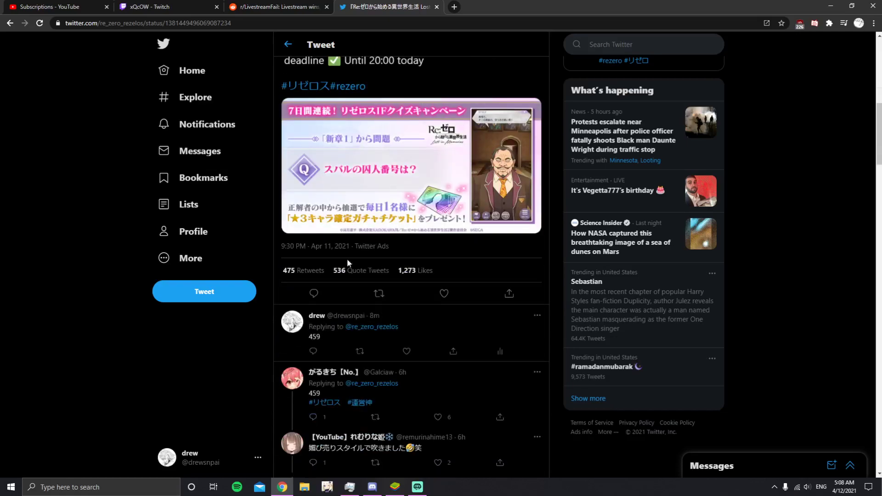
{"action": "scroll", "scroll_direction": "down", "scroll_amount": 3}
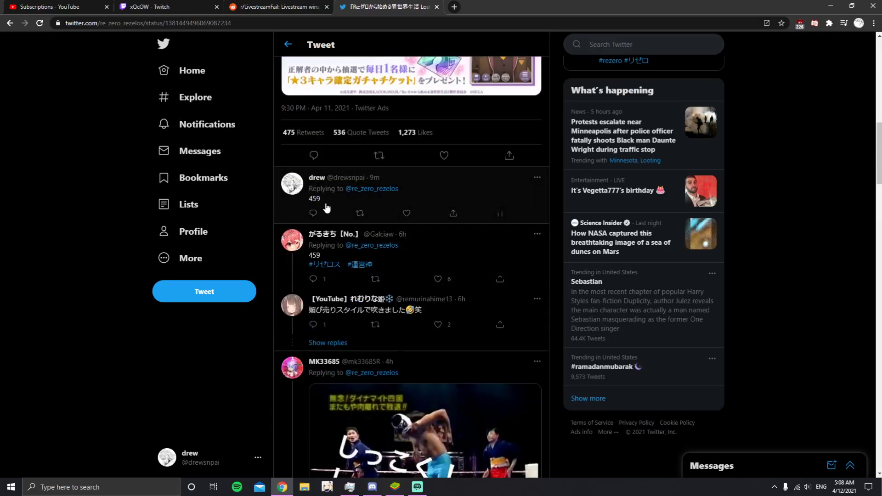
{"action": "scroll", "scroll_direction": "down", "scroll_amount": 3}
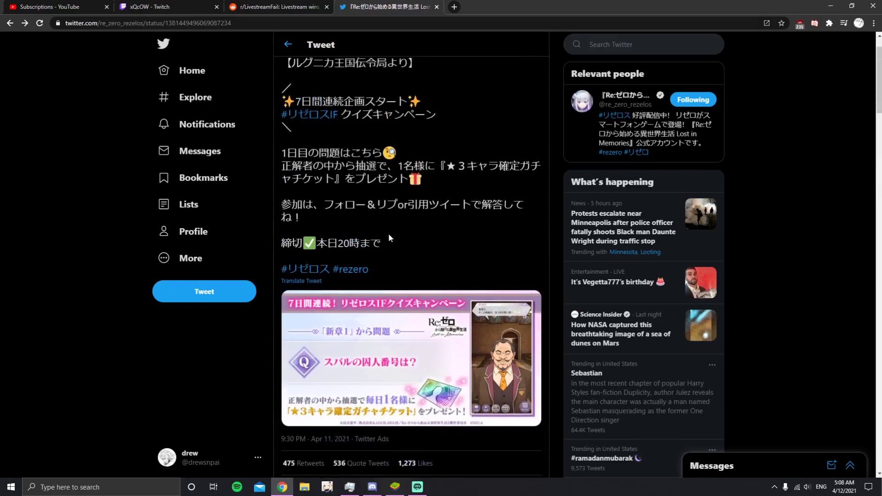
Step: Show a reply tweet's English translation and keep browsing further replies
{"action": "left_click", "coordinate": [301, 281]}
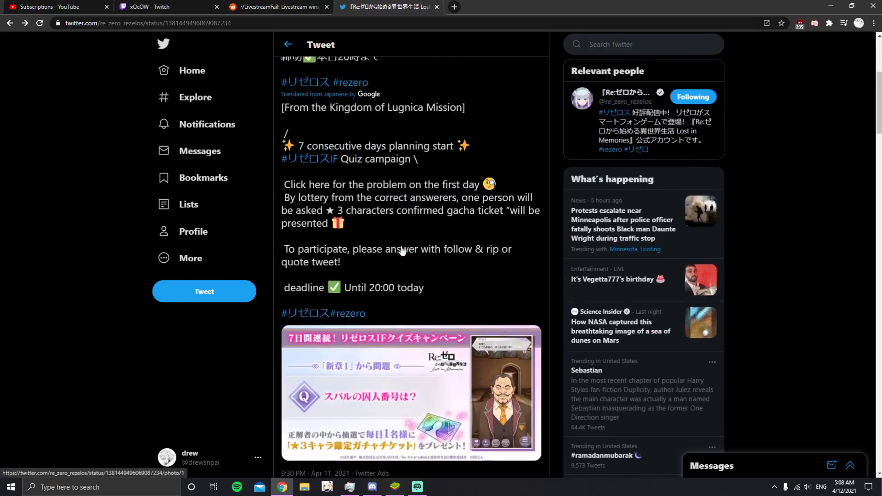
{"action": "scroll", "scroll_direction": "down", "scroll_amount": 3}
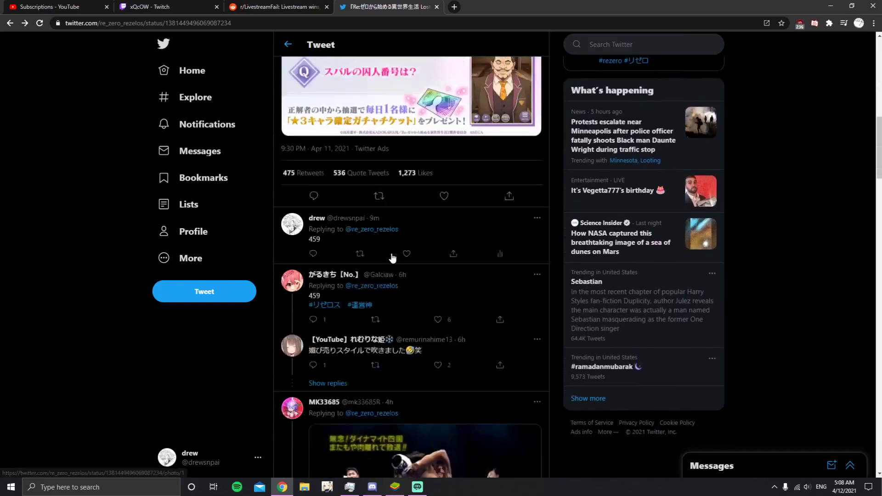
{"action": "scroll", "scroll_direction": "down", "scroll_amount": 3}
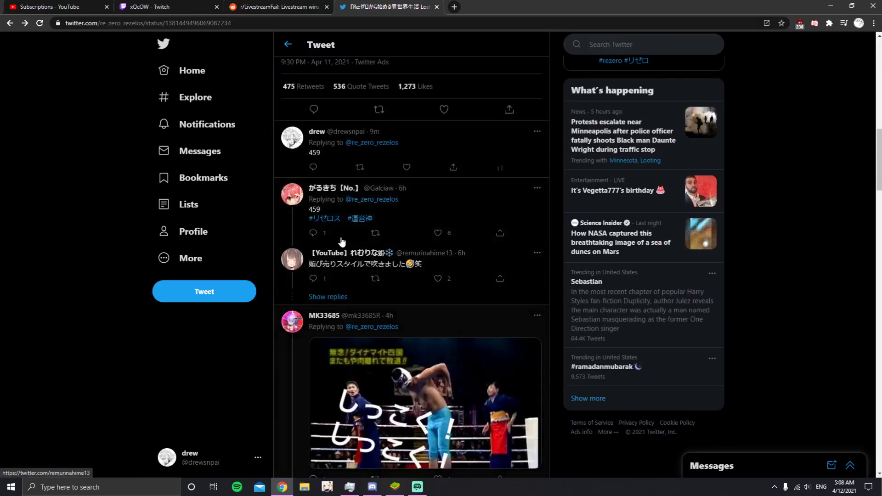
{"action": "scroll", "scroll_direction": "down", "scroll_amount": 3}
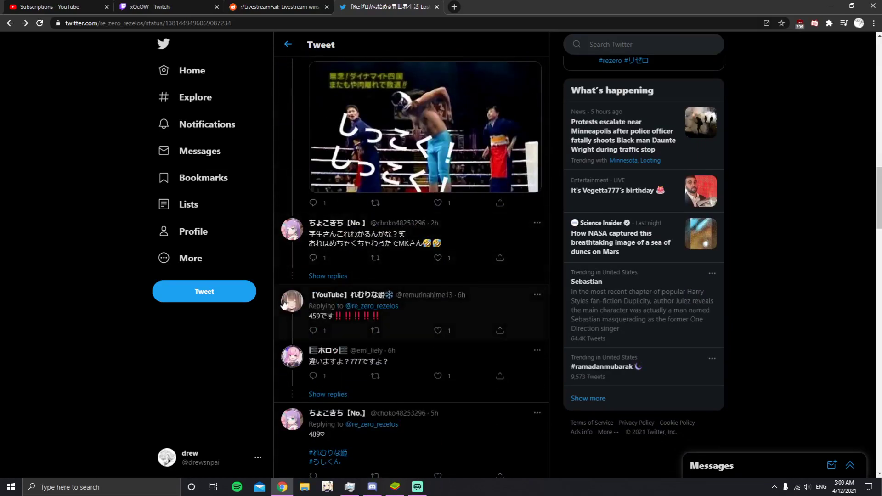
{"action": "scroll", "scroll_direction": "down", "scroll_amount": 3}
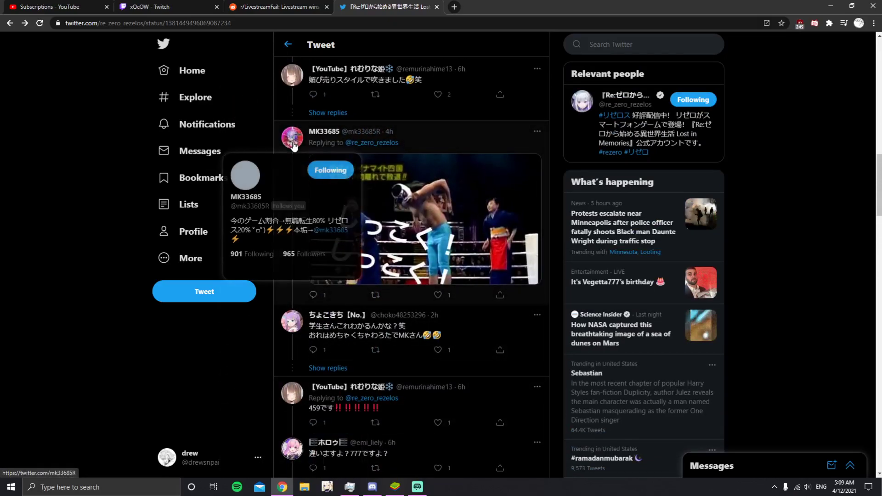
{"action": "scroll", "scroll_direction": "down", "scroll_amount": 3}
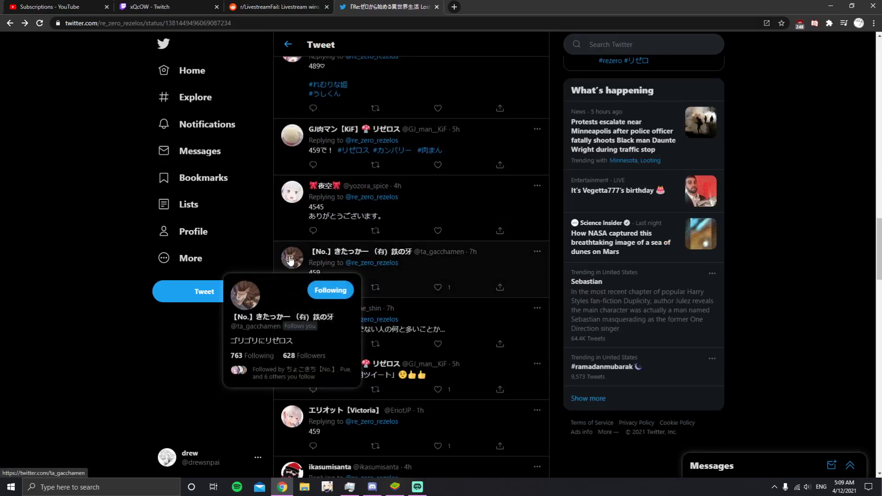
{"action": "scroll", "scroll_direction": "down", "scroll_amount": 3}
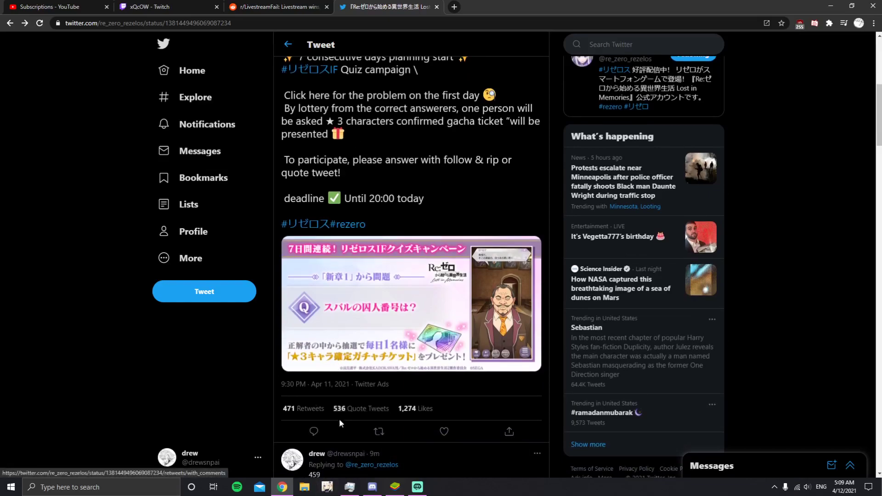
{"action": "left_click", "coordinate": [361, 408]}
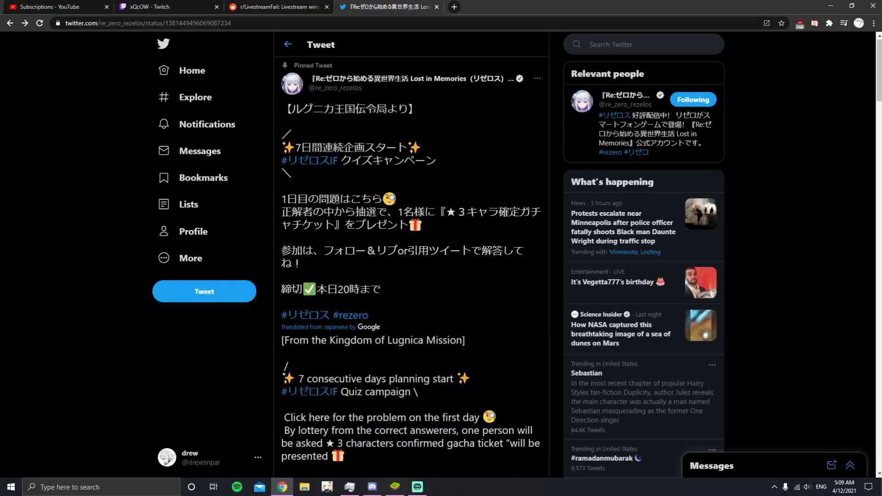
{"action": "scroll", "scroll_direction": "down", "scroll_amount": 3}
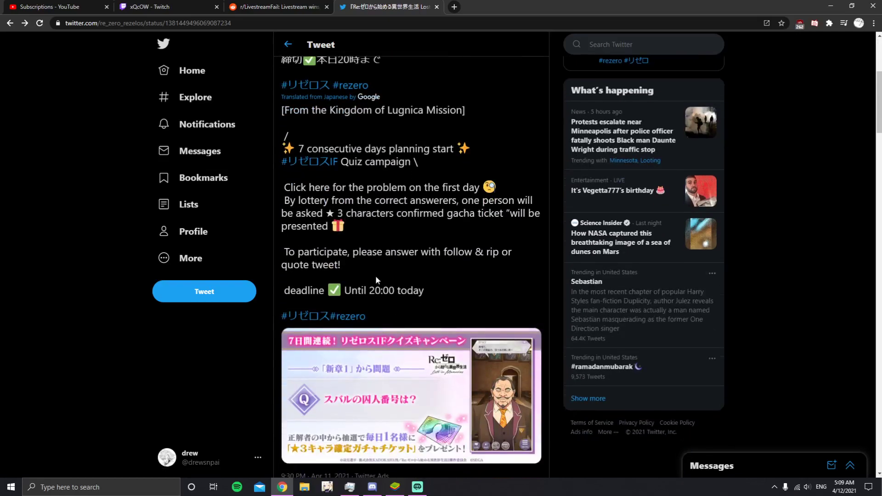
{"action": "scroll", "scroll_direction": "down", "scroll_amount": 3}
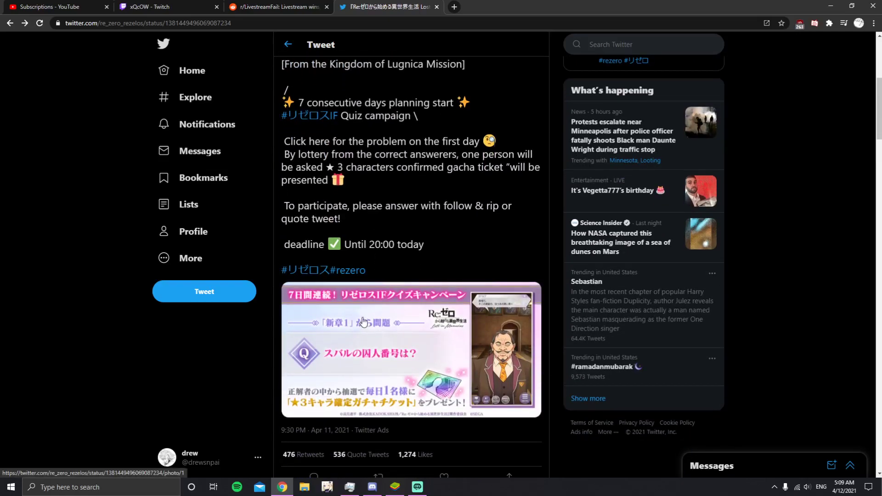
{"action": "mouse_move", "coordinate": [358, 342]}
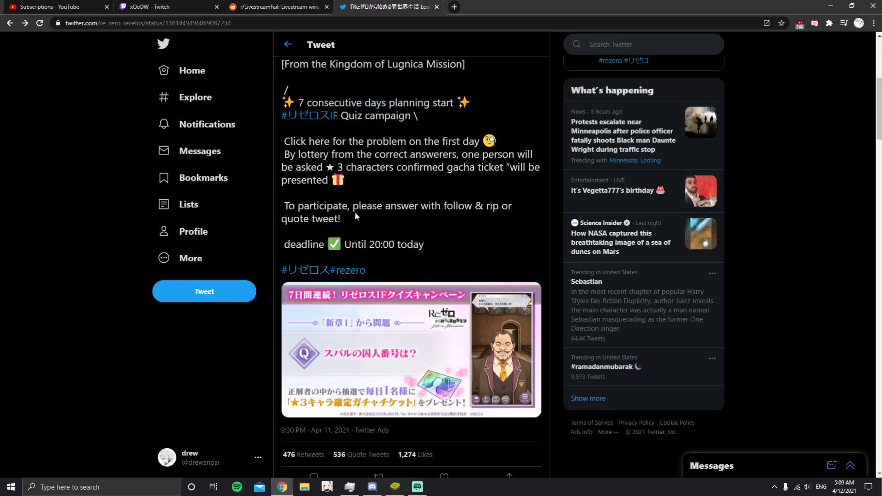
{"action": "scroll", "scroll_direction": "down", "scroll_amount": 3}
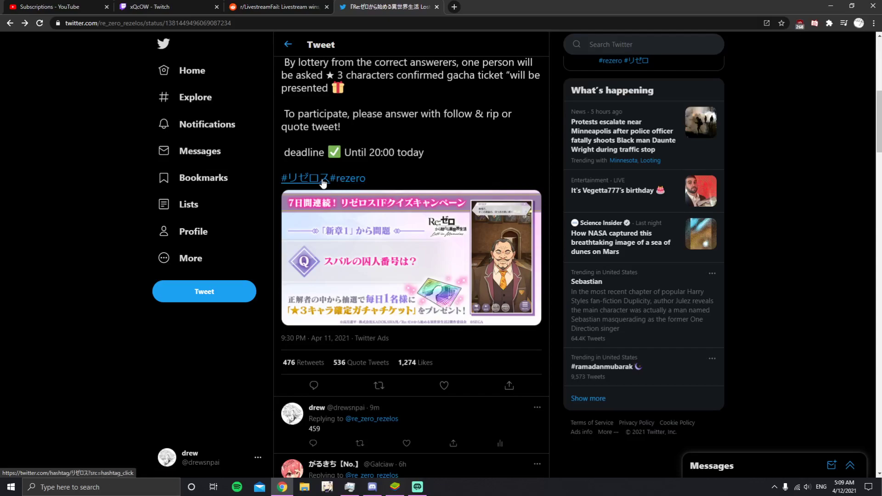
{"action": "mouse_move", "coordinate": [318, 183]}
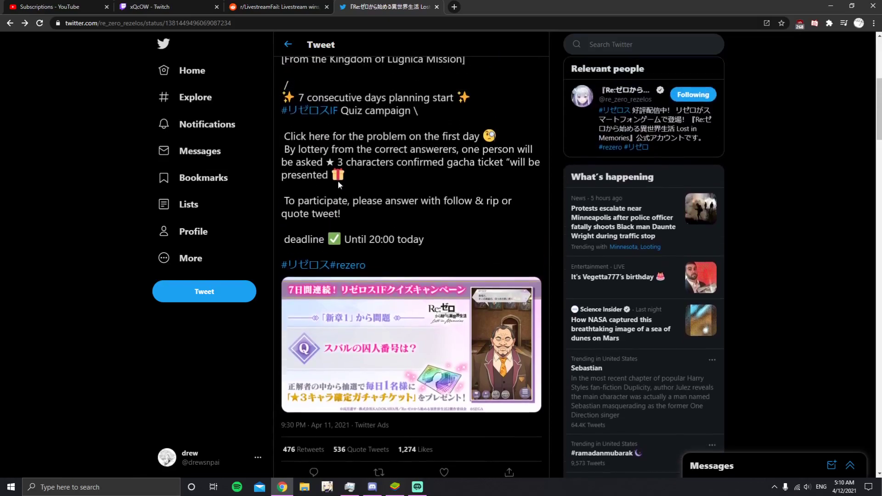
{"action": "scroll", "scroll_direction": "down", "scroll_amount": 3}
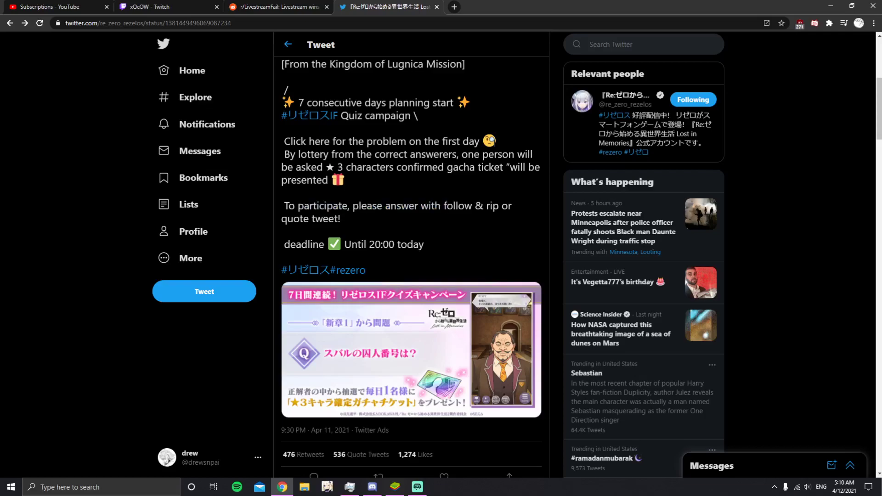
Step: Highlight text in the in-game notice about the April 13 server maintenance
{"action": "left_click_drag", "start_coordinate": [312, 205], "coordinate": [419, 205]}
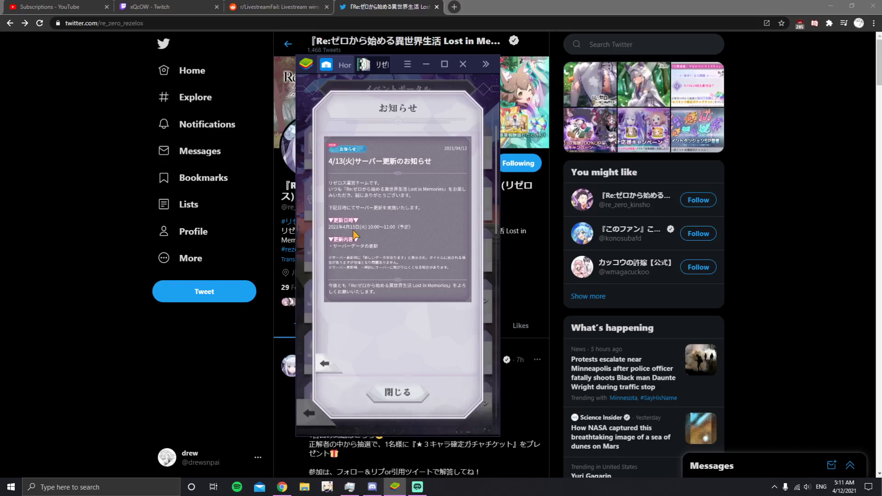
{"action": "mouse_move", "coordinate": [353, 209]}
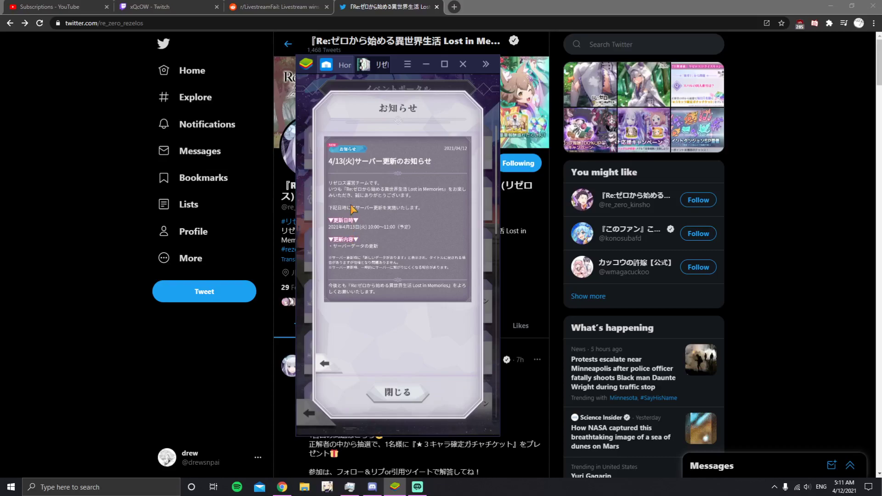
{"action": "mouse_move", "coordinate": [327, 361]}
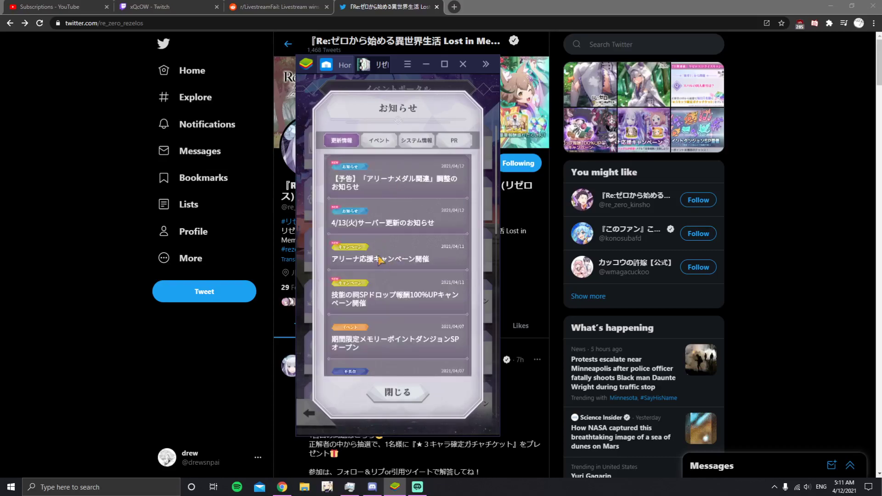
{"action": "mouse_move", "coordinate": [397, 72]}
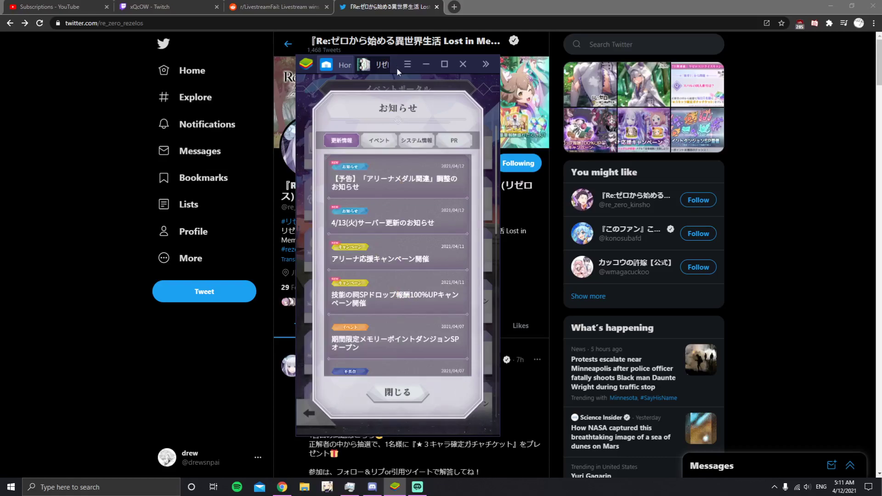